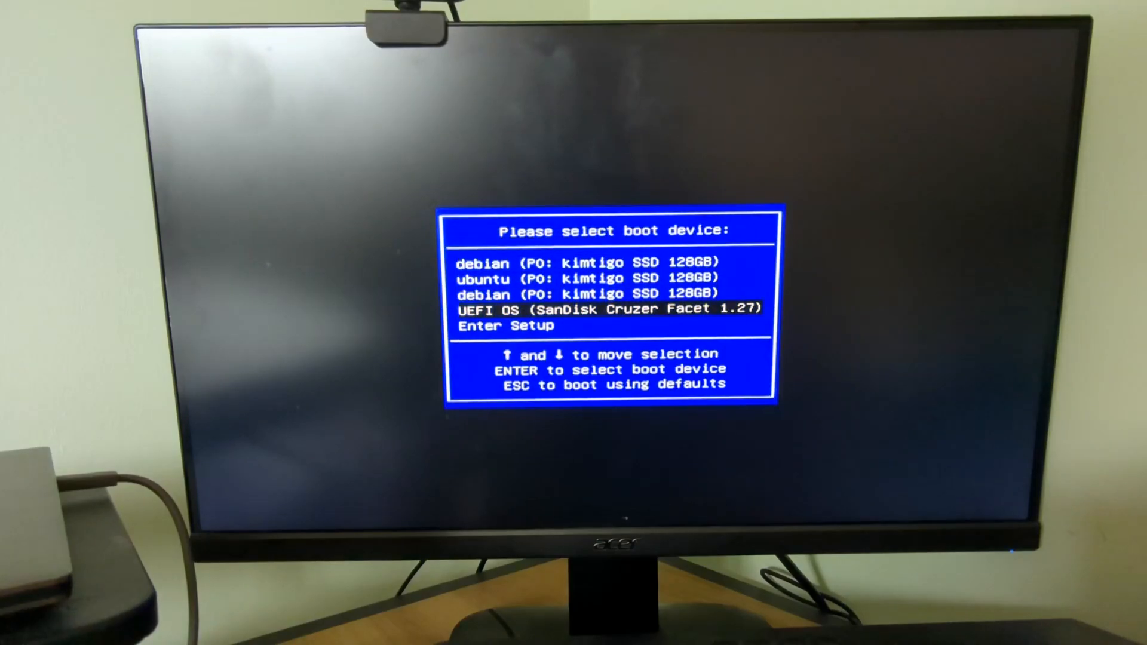
- Boot from the 'UEFI OS (SanDisk Cruzer Facet 1.27)' entry to reach the Ubuntu installer
key("enter")
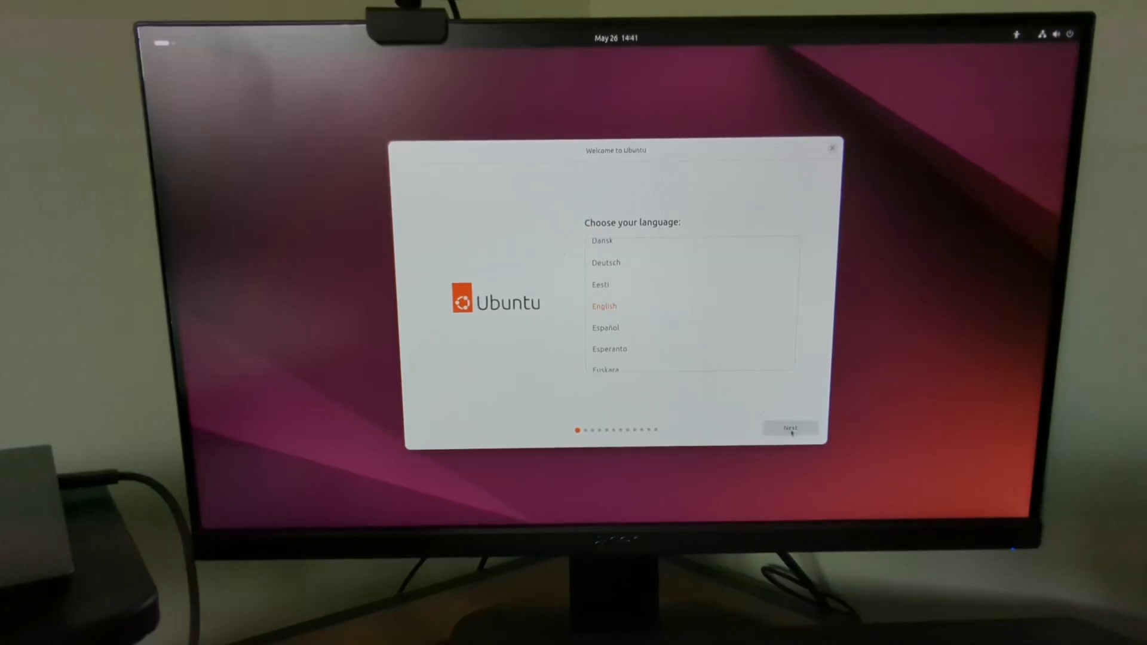
- Keep English, skip accessibility and choose the English (UK) keyboard layout
left_click(789, 428)
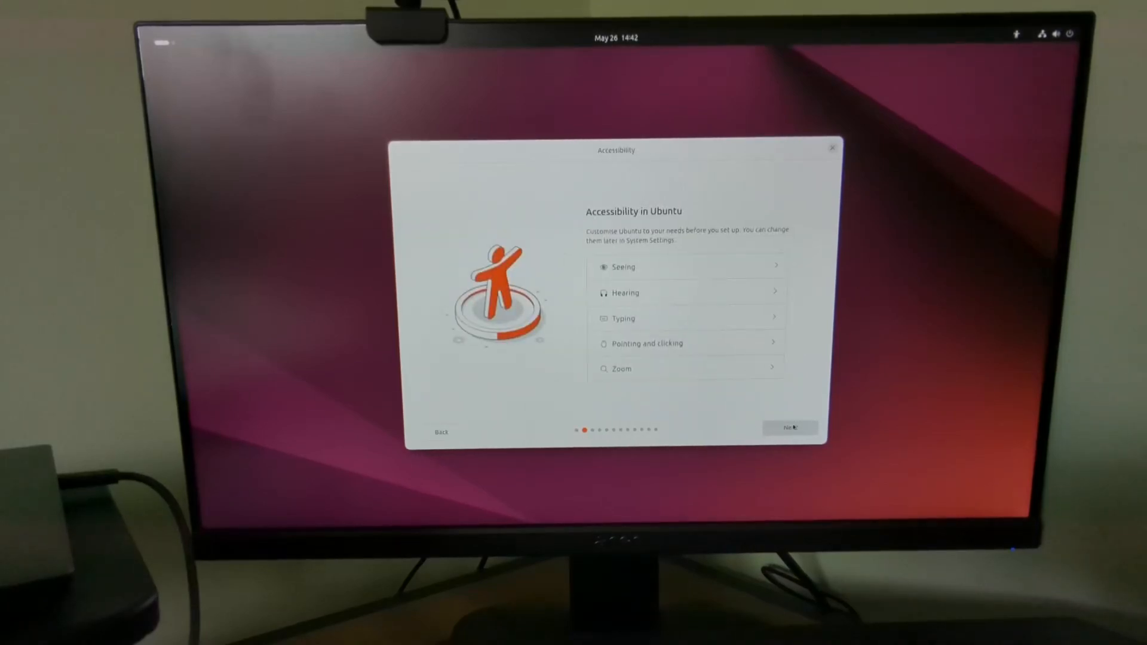
left_click(790, 428)
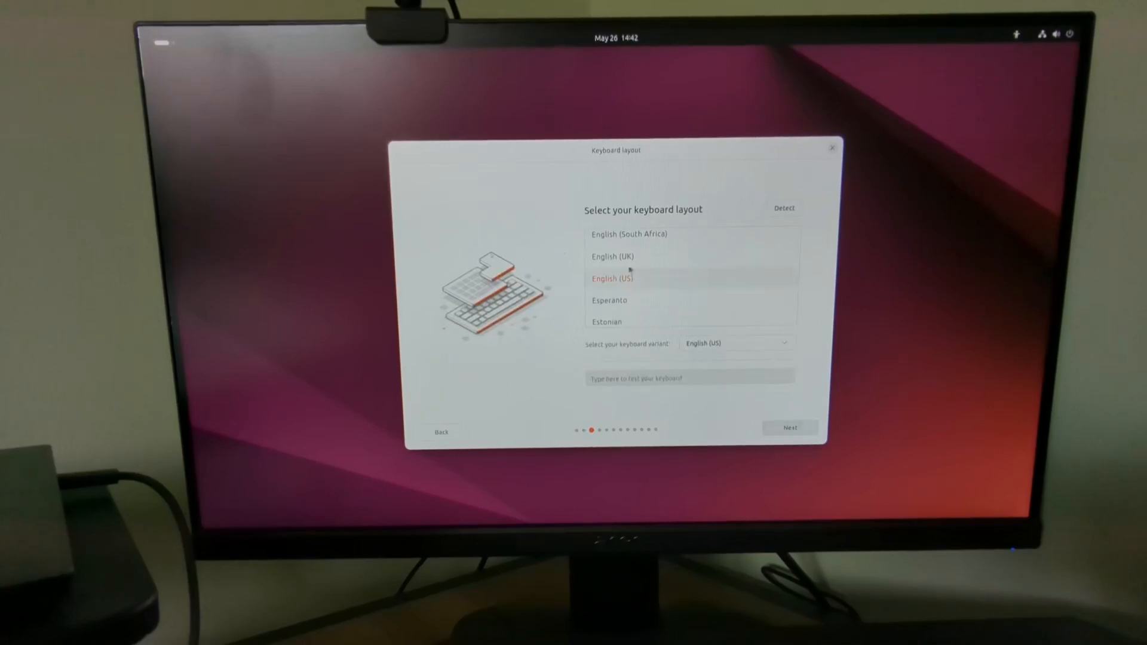
left_click(612, 257)
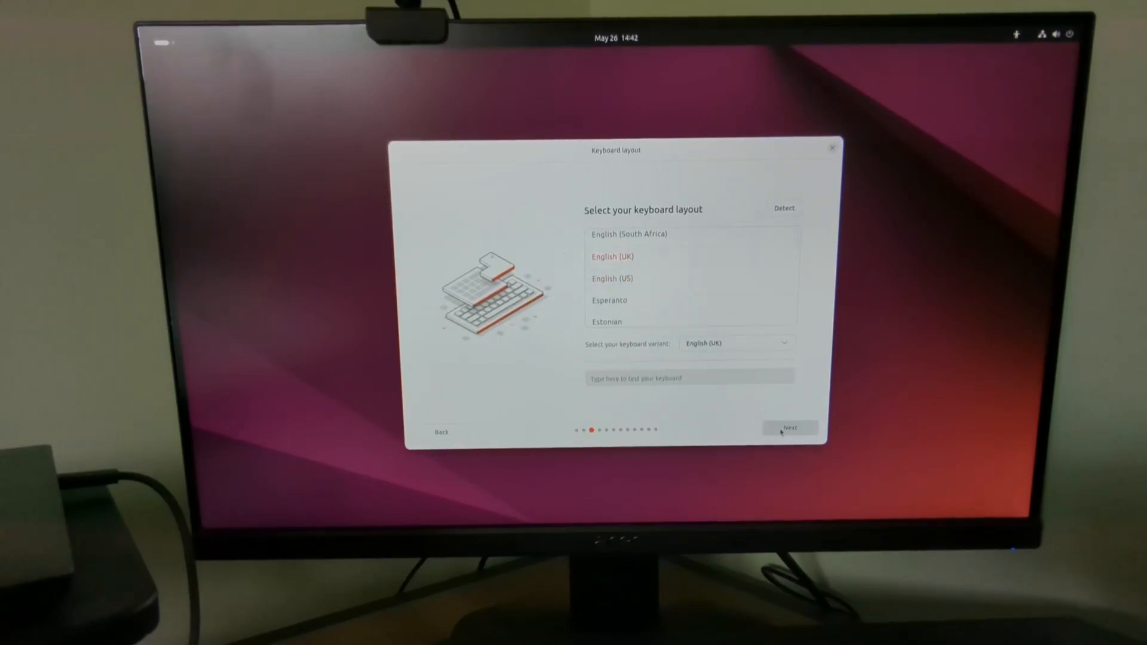
left_click(790, 428)
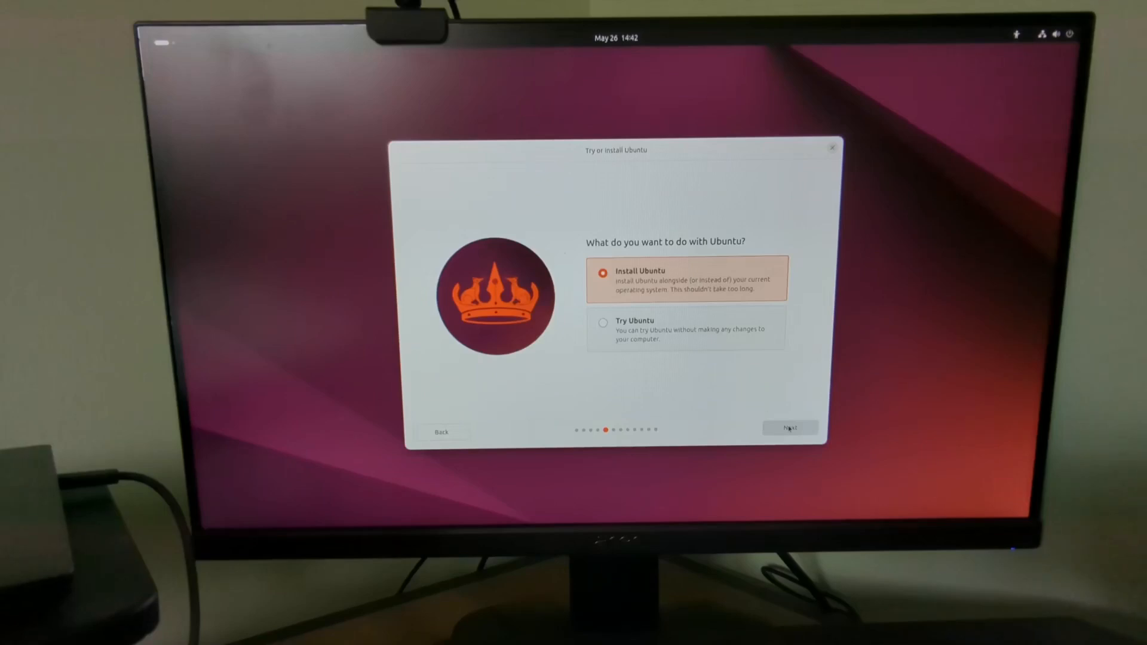
- Choose Install Ubuntu, Interactive installation and the Extended selection of apps
left_click(790, 428)
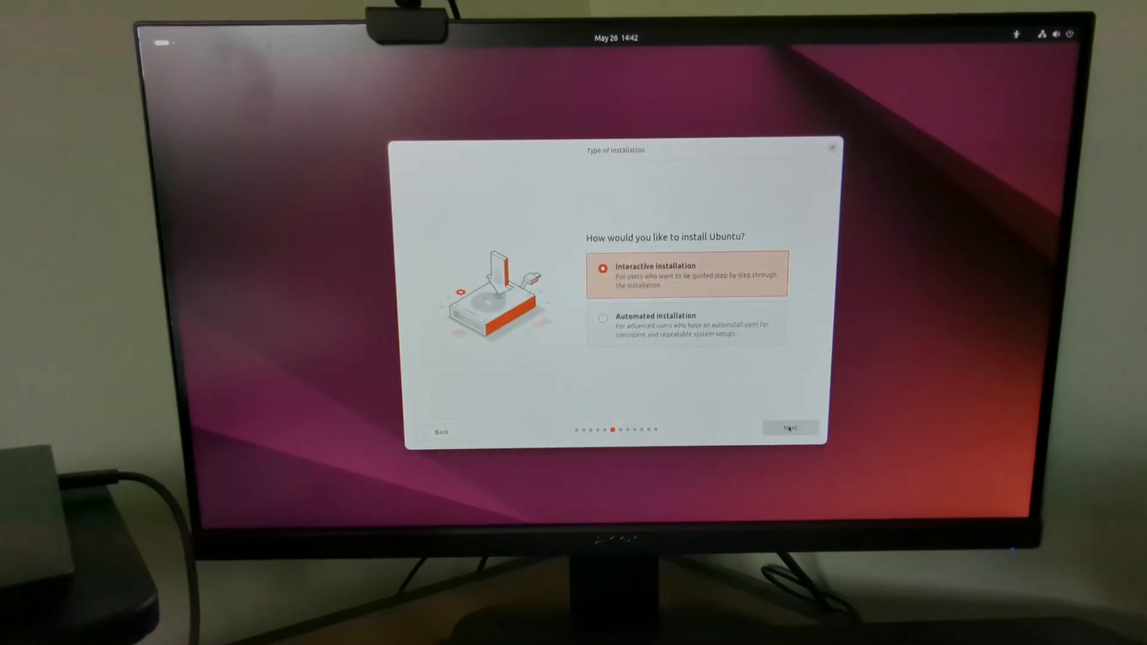
left_click(790, 427)
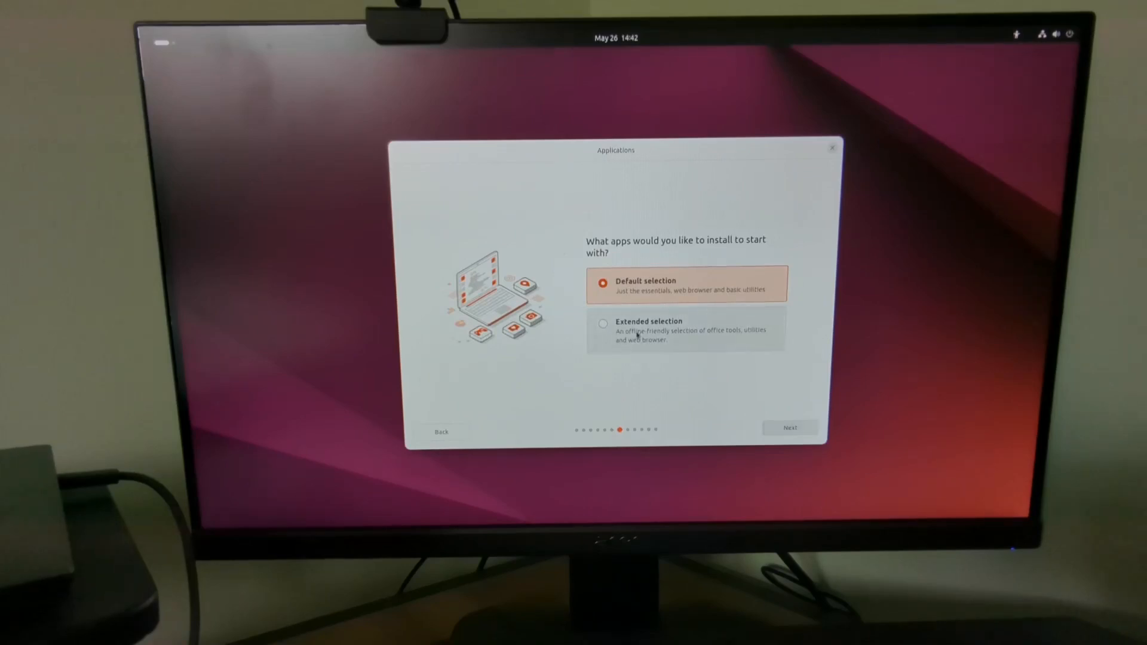
left_click(790, 427)
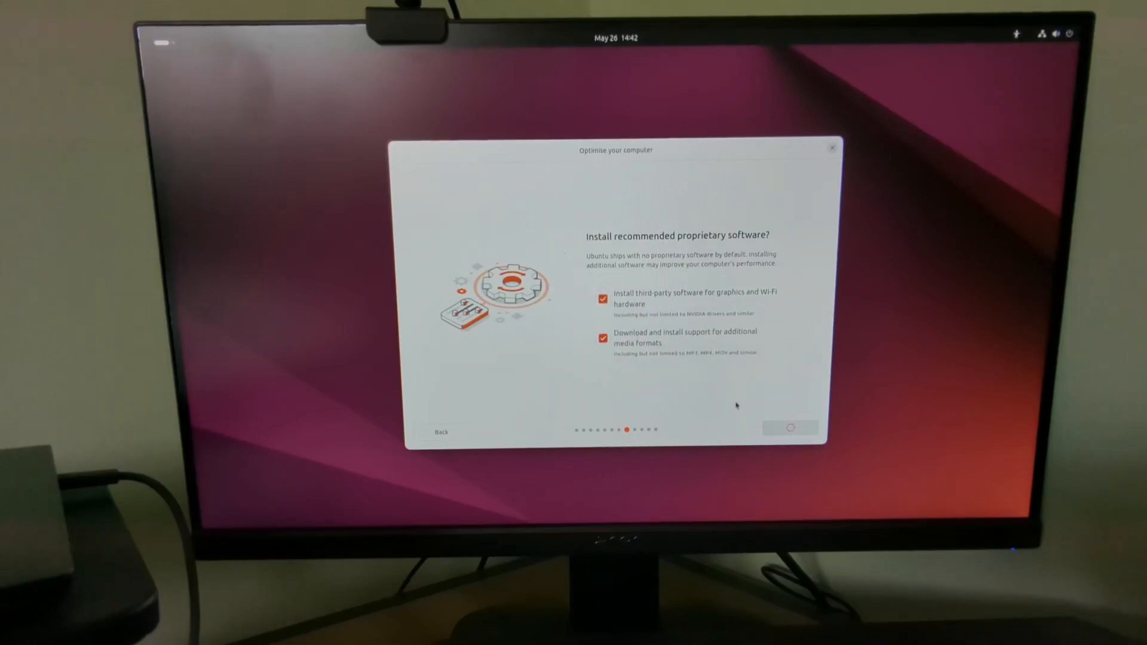
- Accept proprietary software, choose 'Erase disk and install Ubuntu' on the 480 GB Kingston drive sdb
left_click(790, 428)
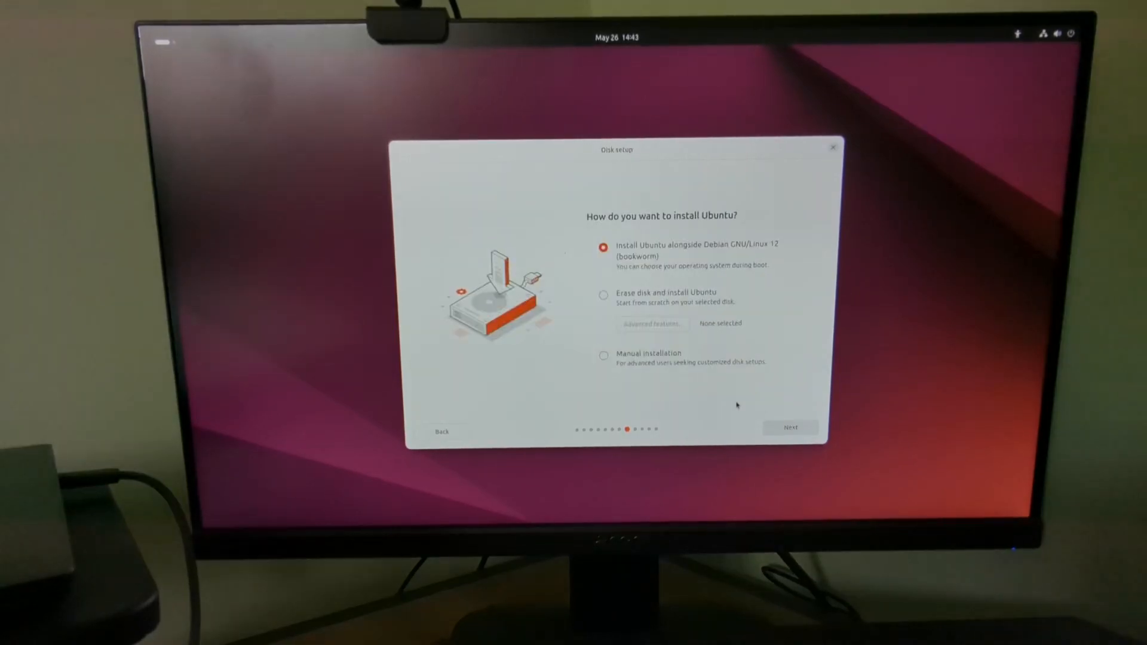
left_click(603, 295)
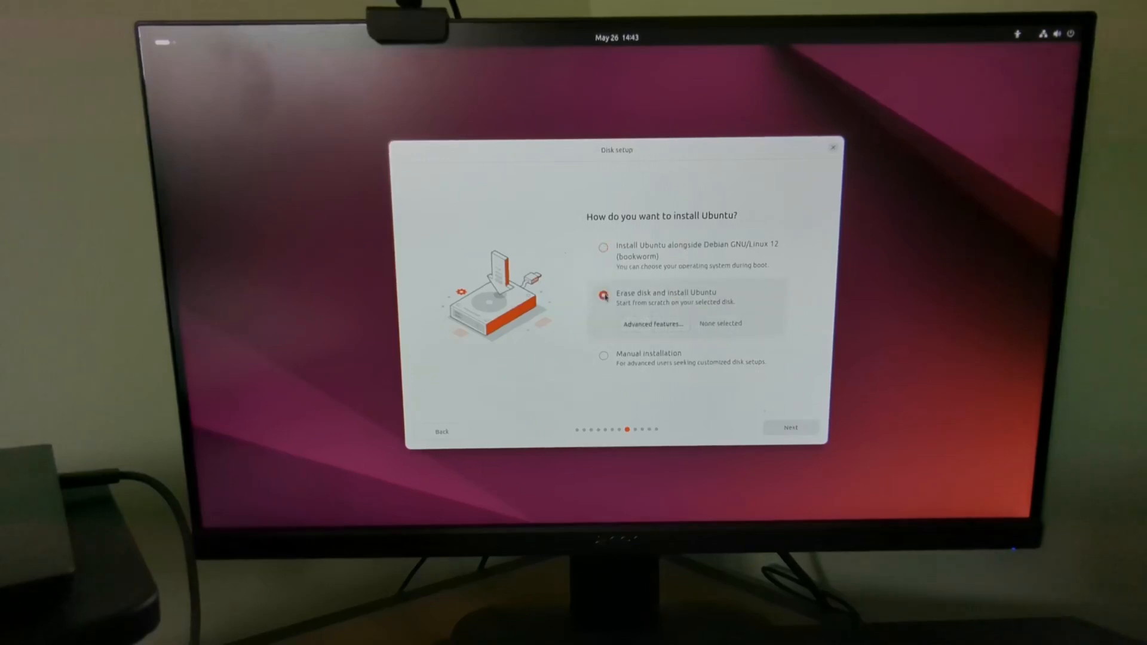
left_click(603, 297)
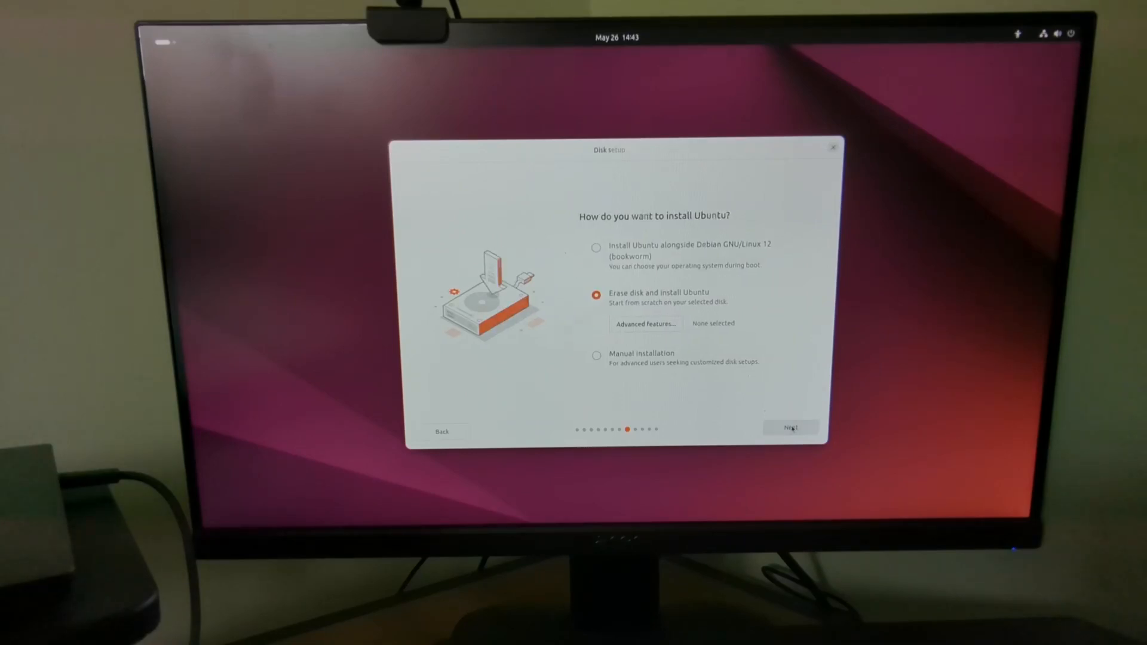
left_click(790, 428)
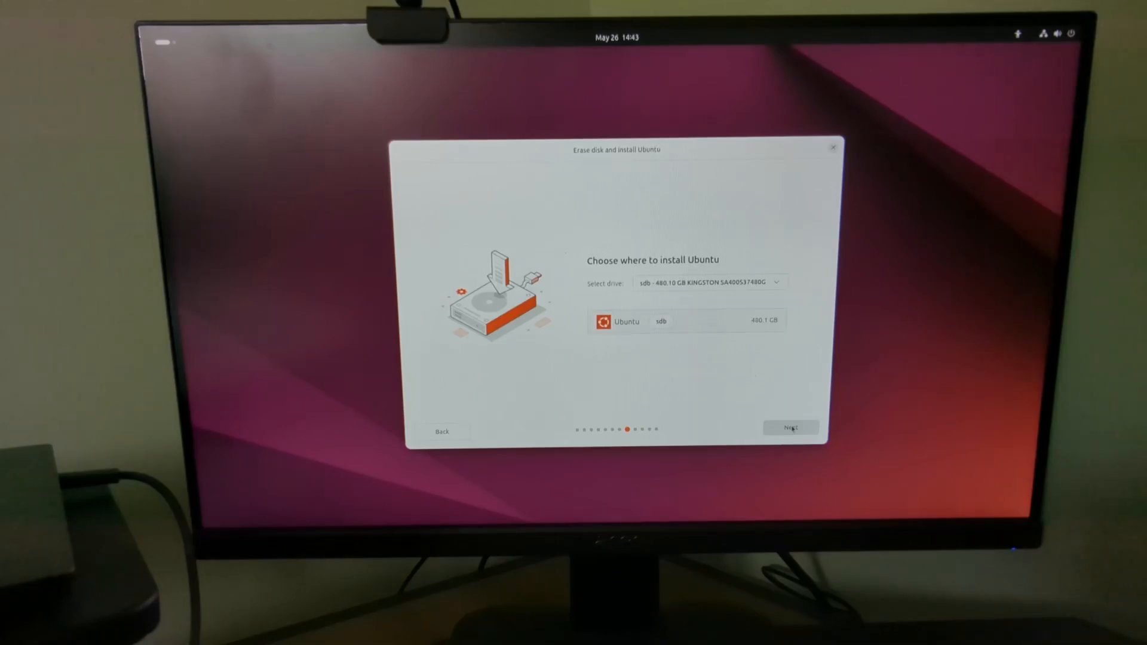
left_click(791, 428)
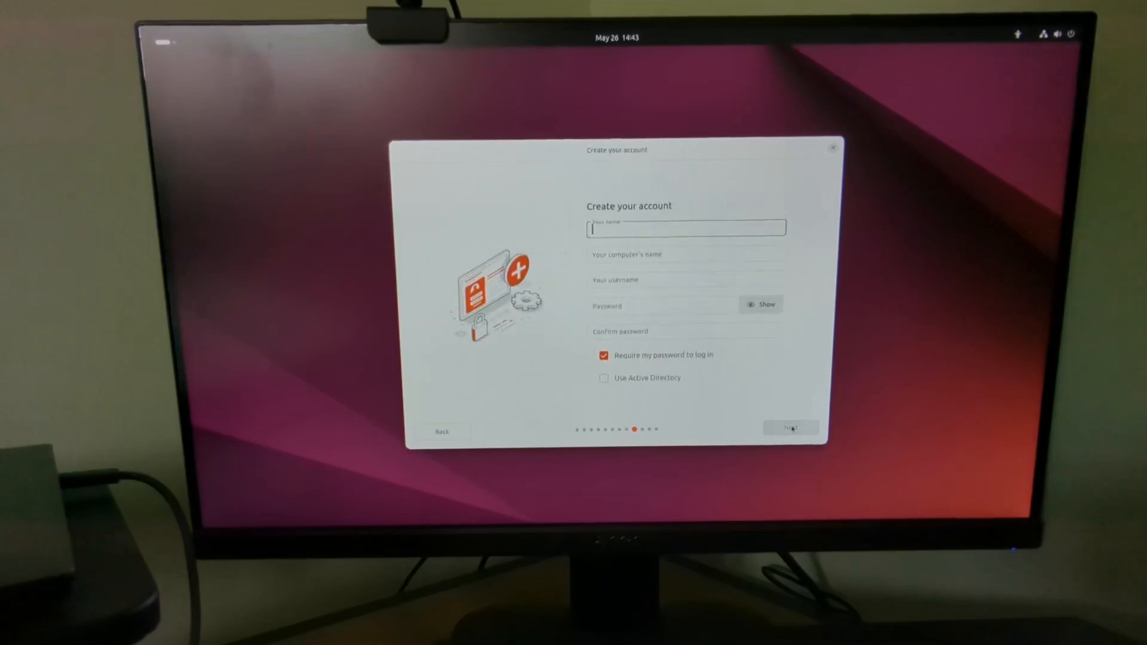
- Create the account with name 'gary', computer name 'ubuntu', username and a confirmed password
type("gary")
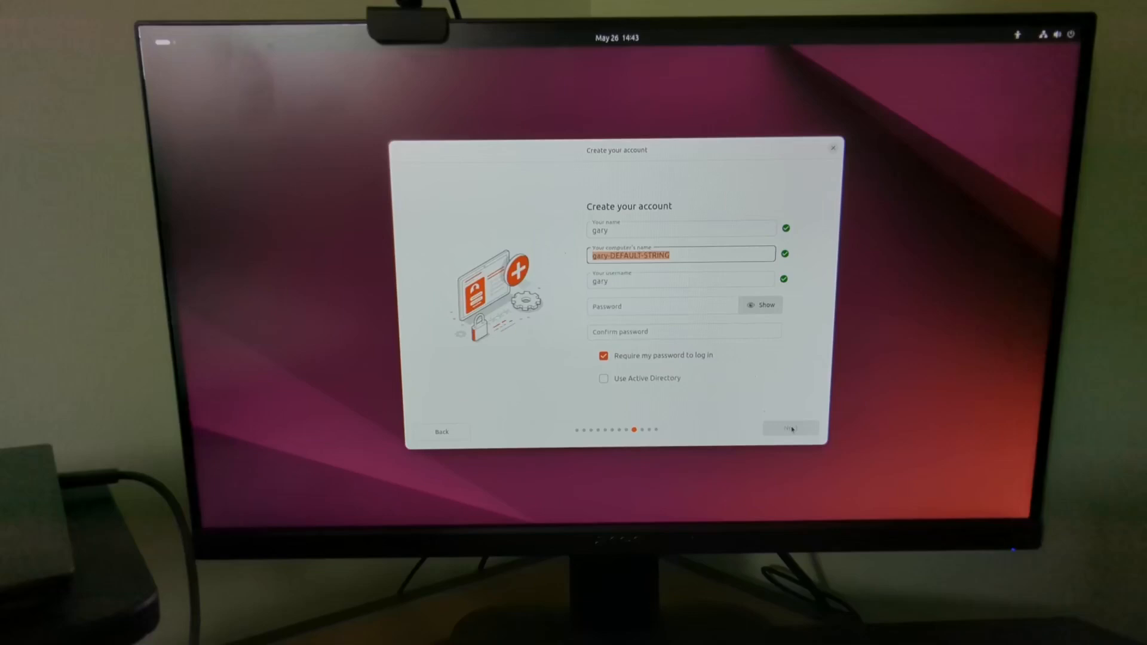
type("gary")
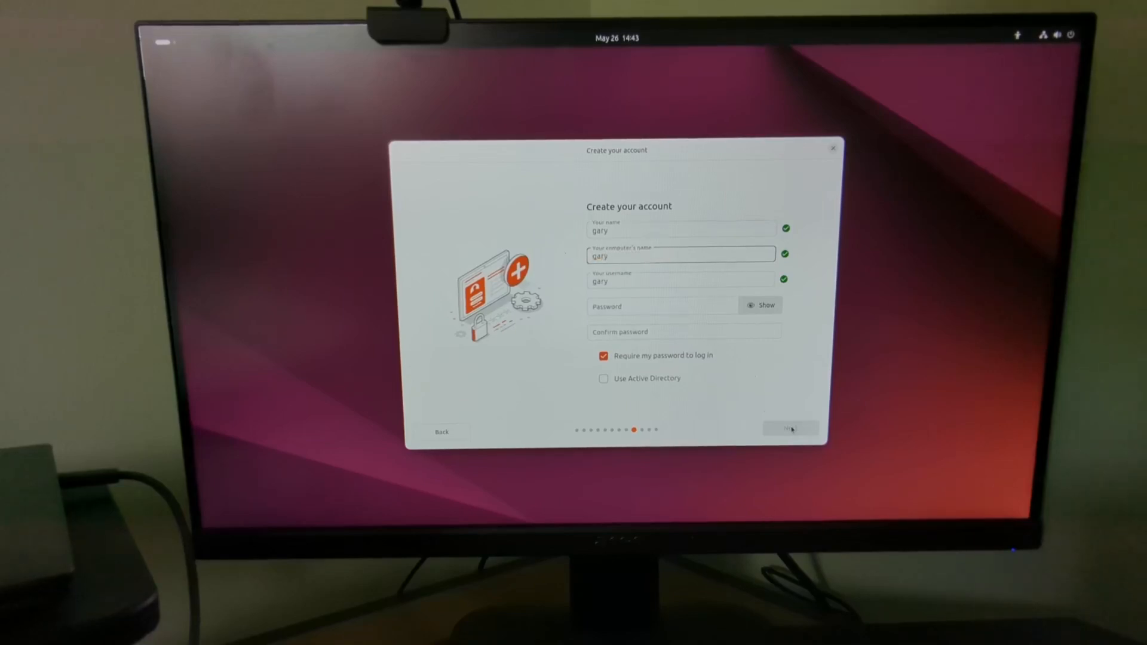
type("ubuntu")
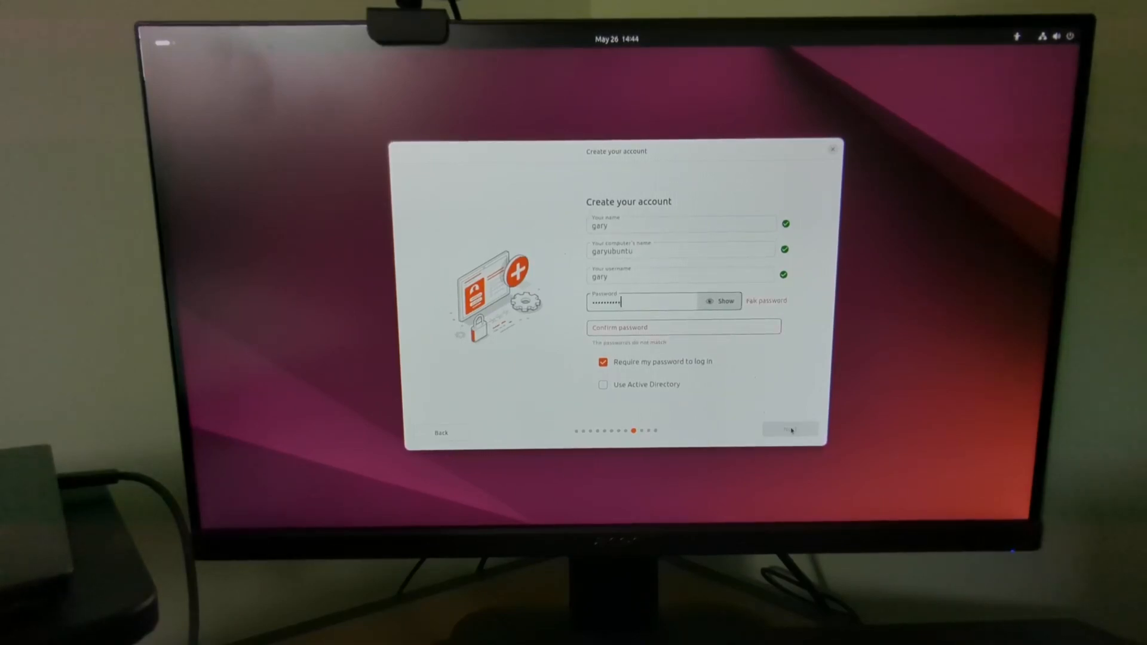
left_click(682, 327)
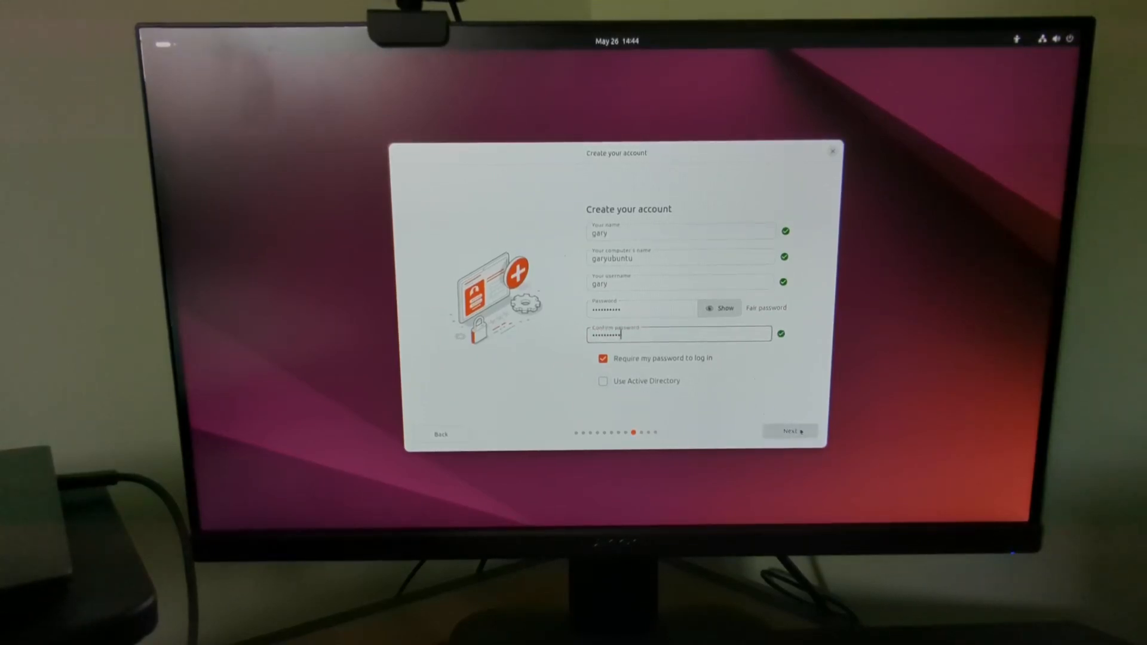
left_click(790, 432)
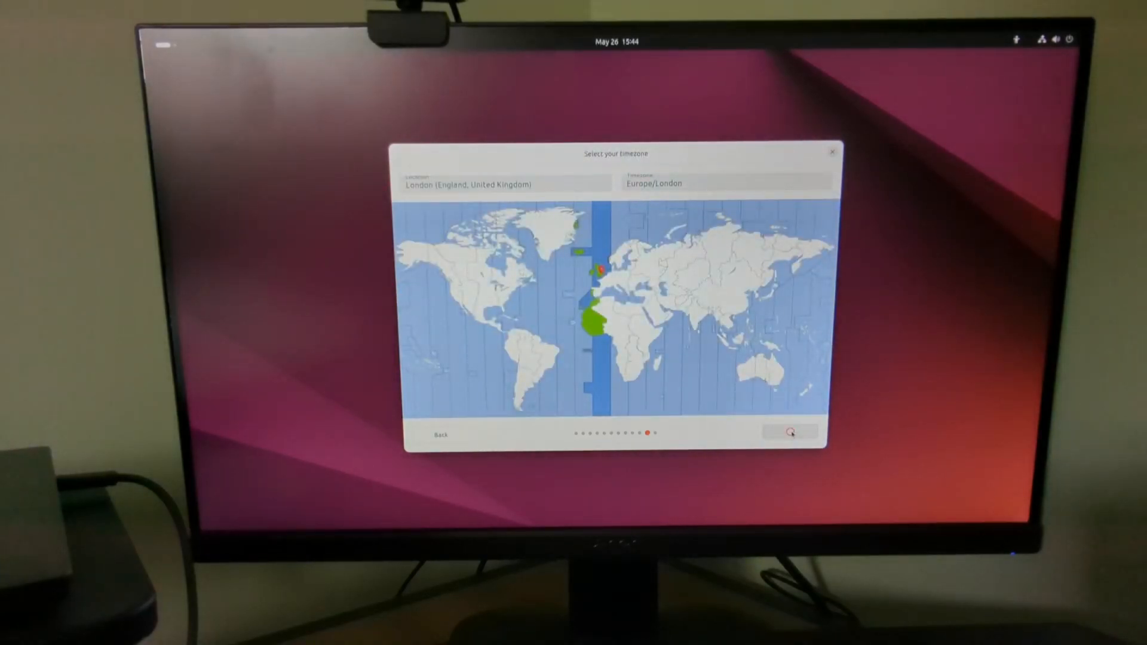
- Accept the London timezone, install Ubuntu with the reviewed choices and restart when done
left_click(788, 432)
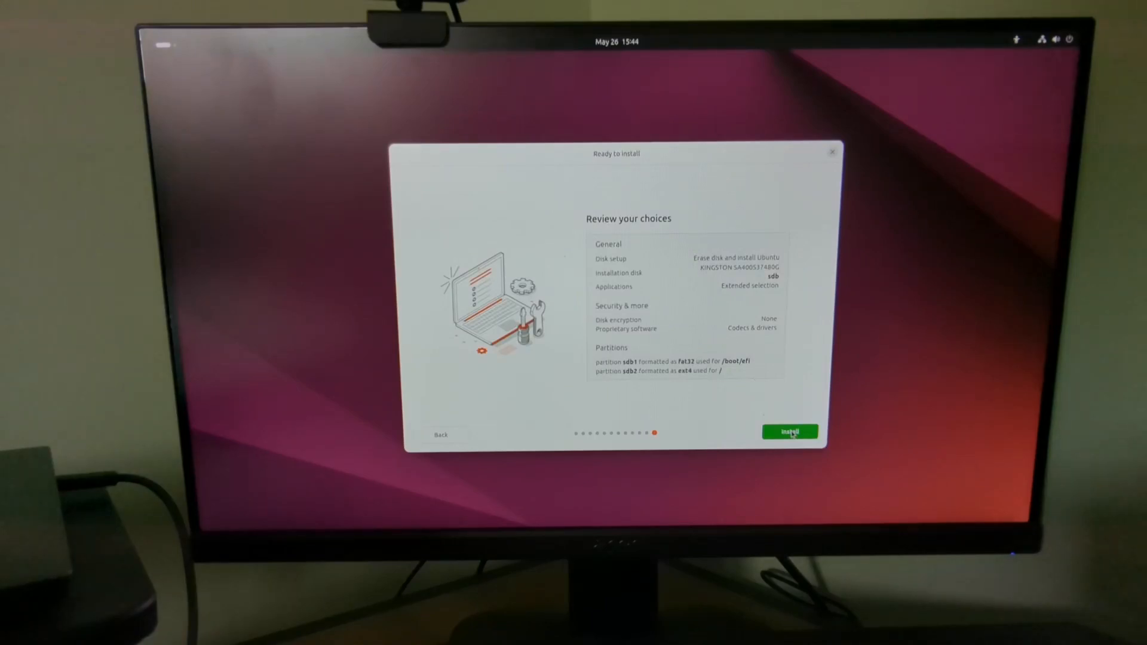
left_click(790, 431)
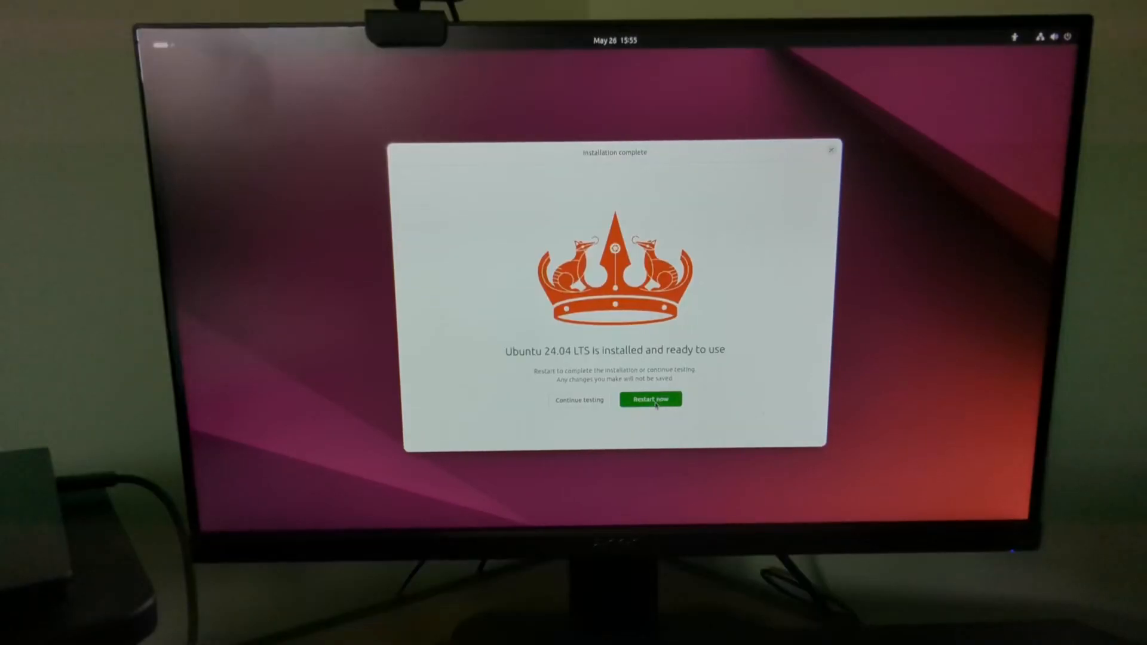
left_click(650, 399)
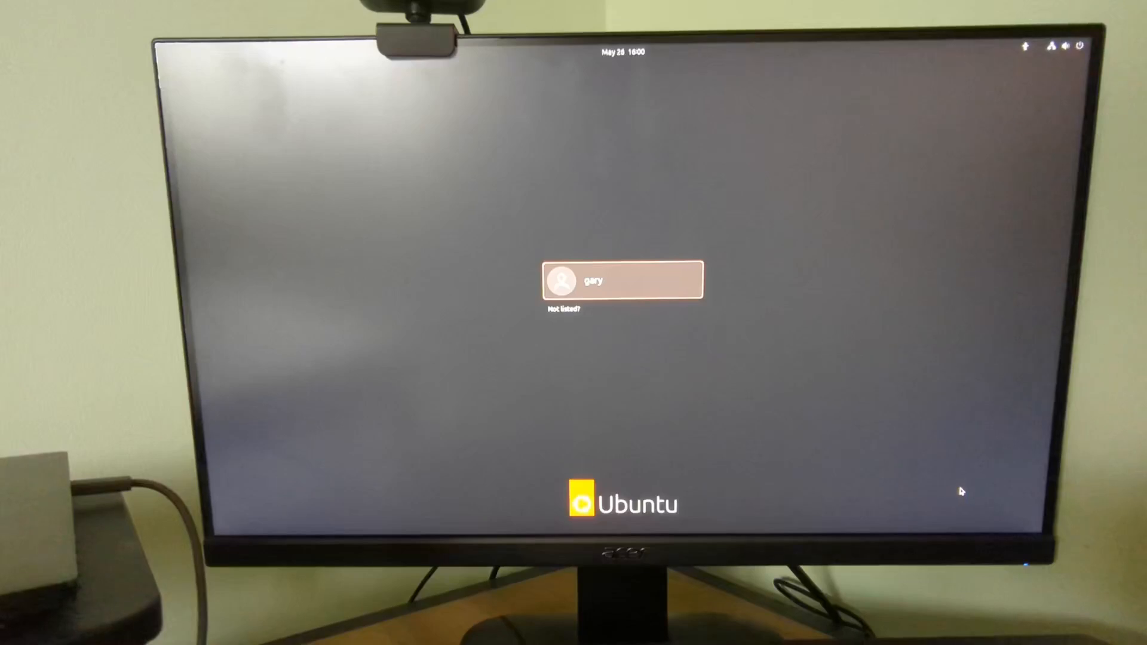
- Log in as the new user with the account password to reach the Ubuntu desktop
left_click(624, 280)
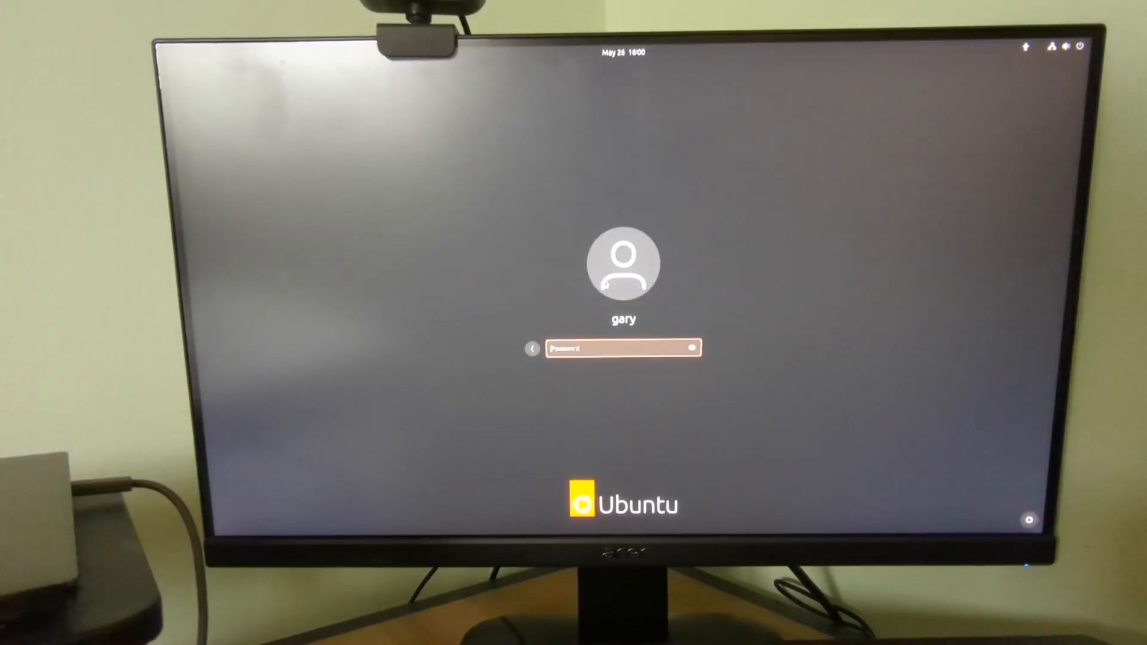
type("password")
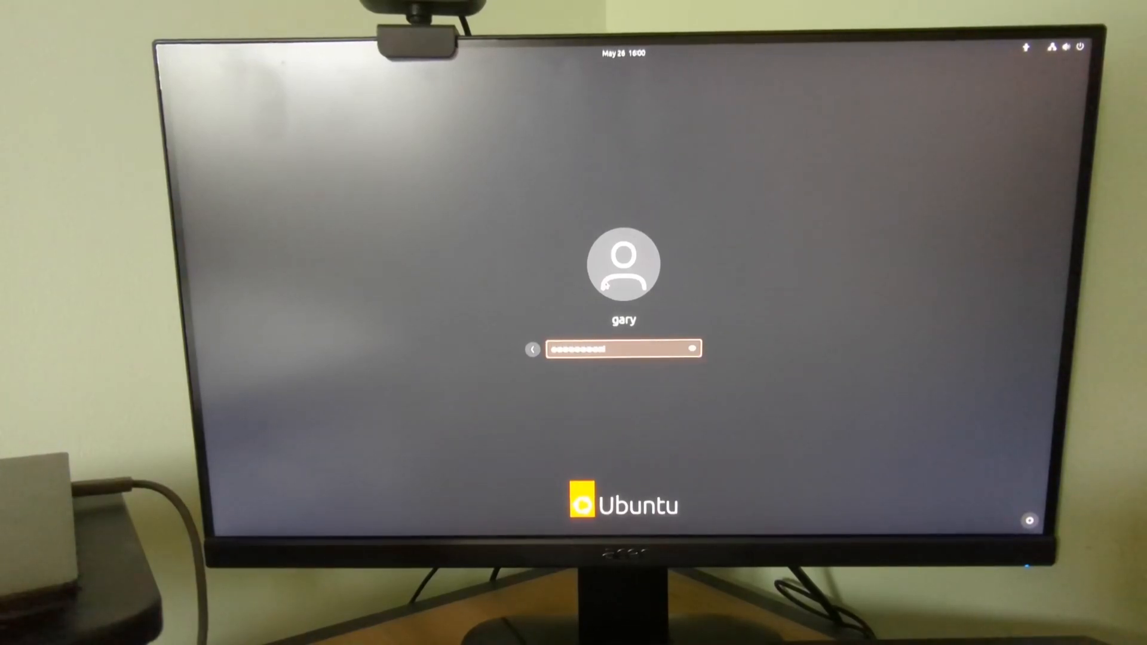
key("Return")
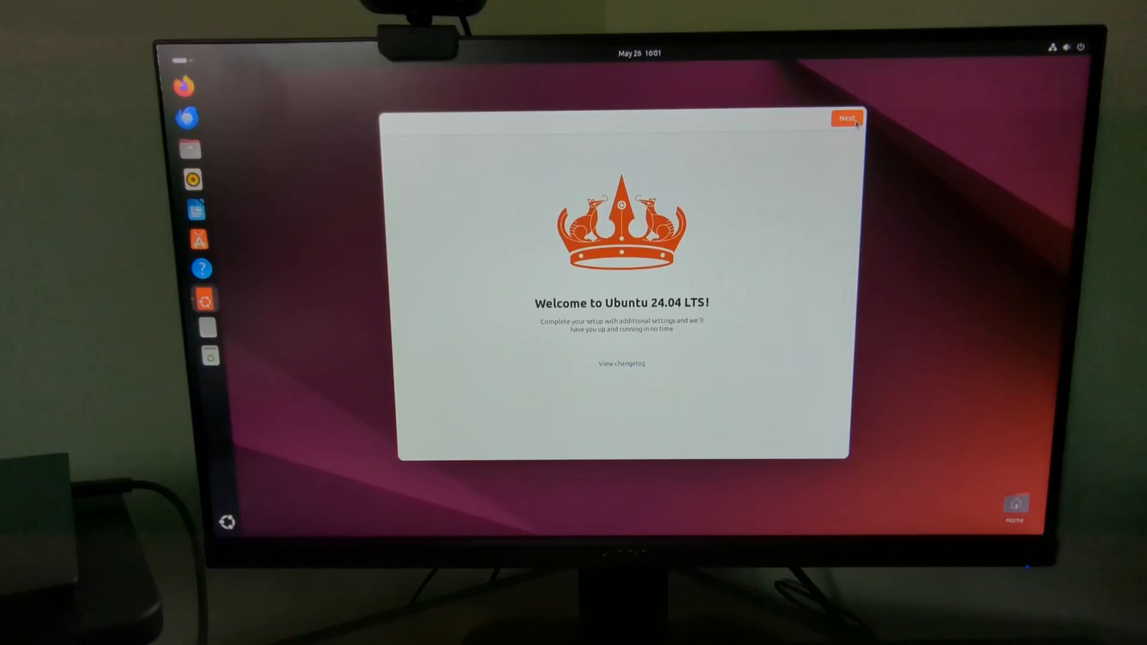
- Complete the welcome wizard with Ubuntu Pro skipped and system data sharing declined
left_click(847, 119)
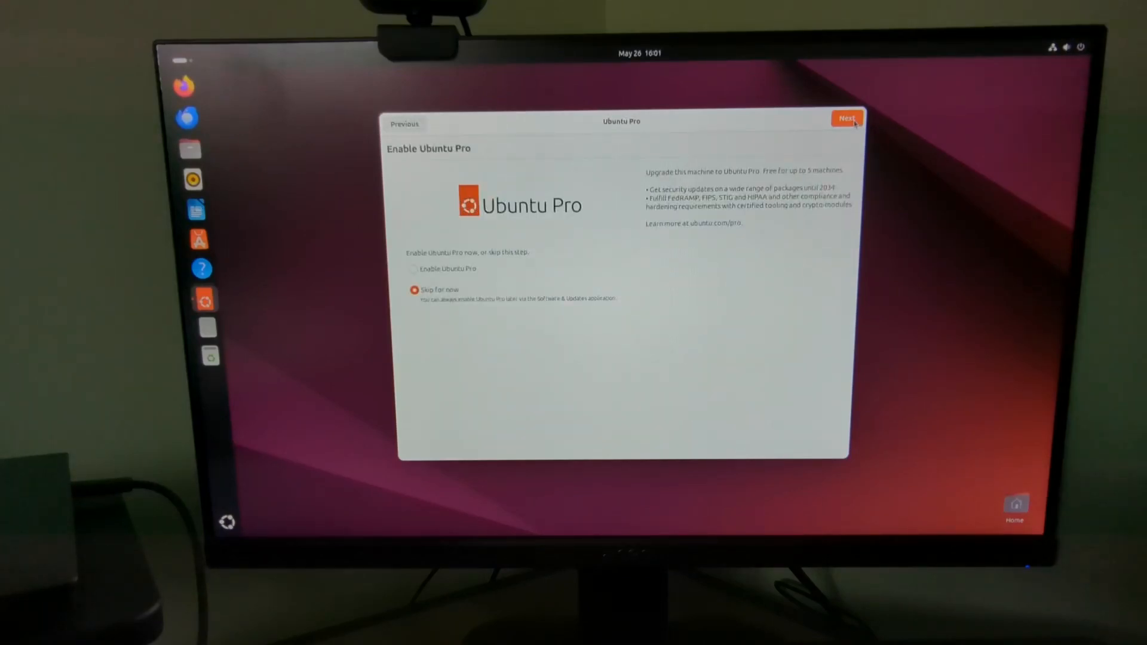
mouse_move(790, 142)
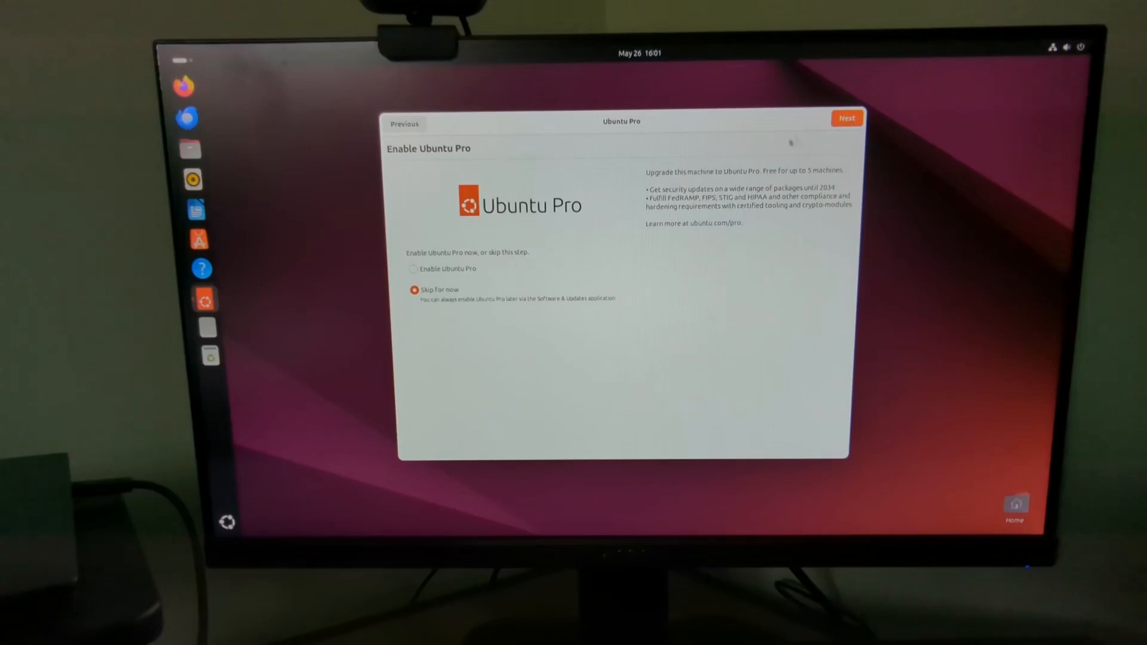
left_click(846, 119)
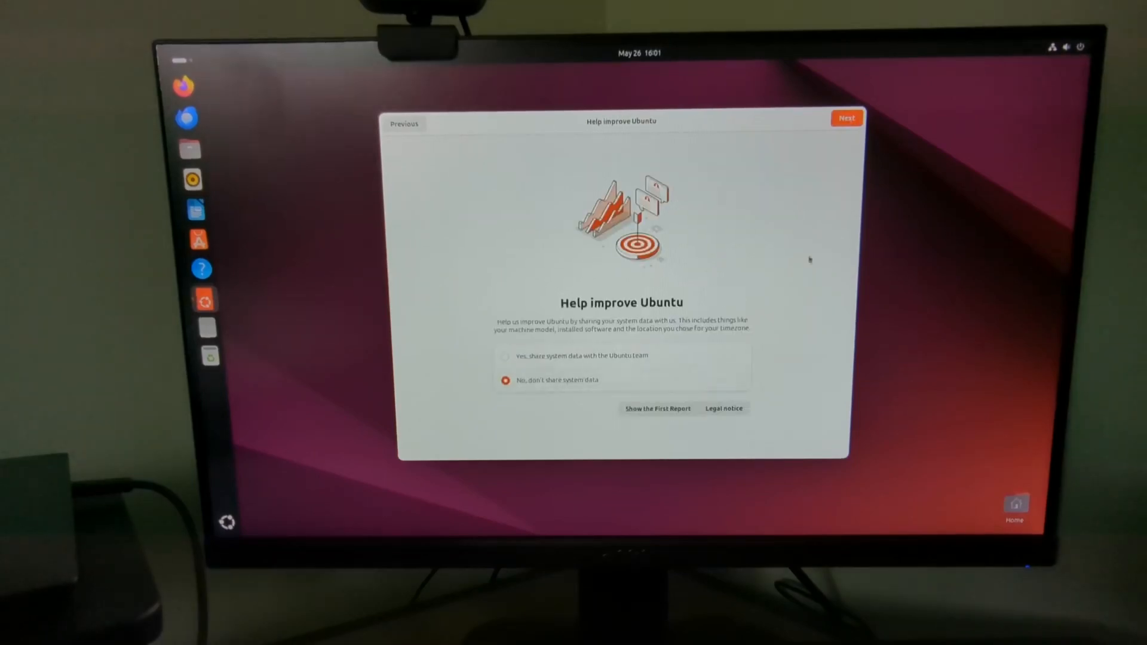
left_click(846, 118)
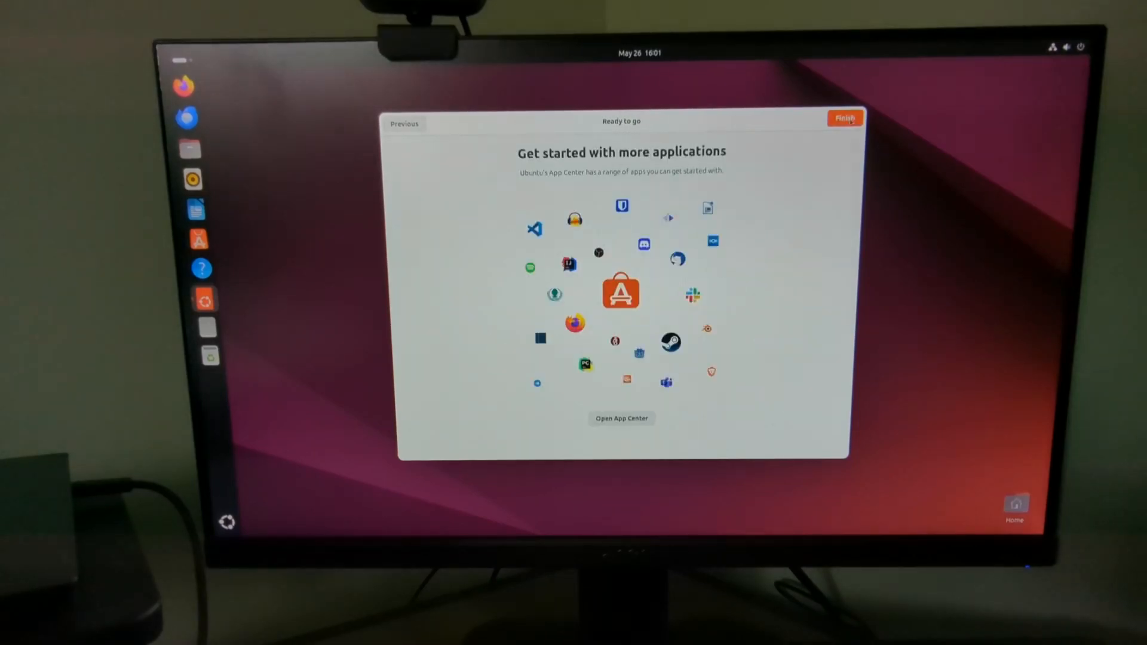
left_click(844, 118)
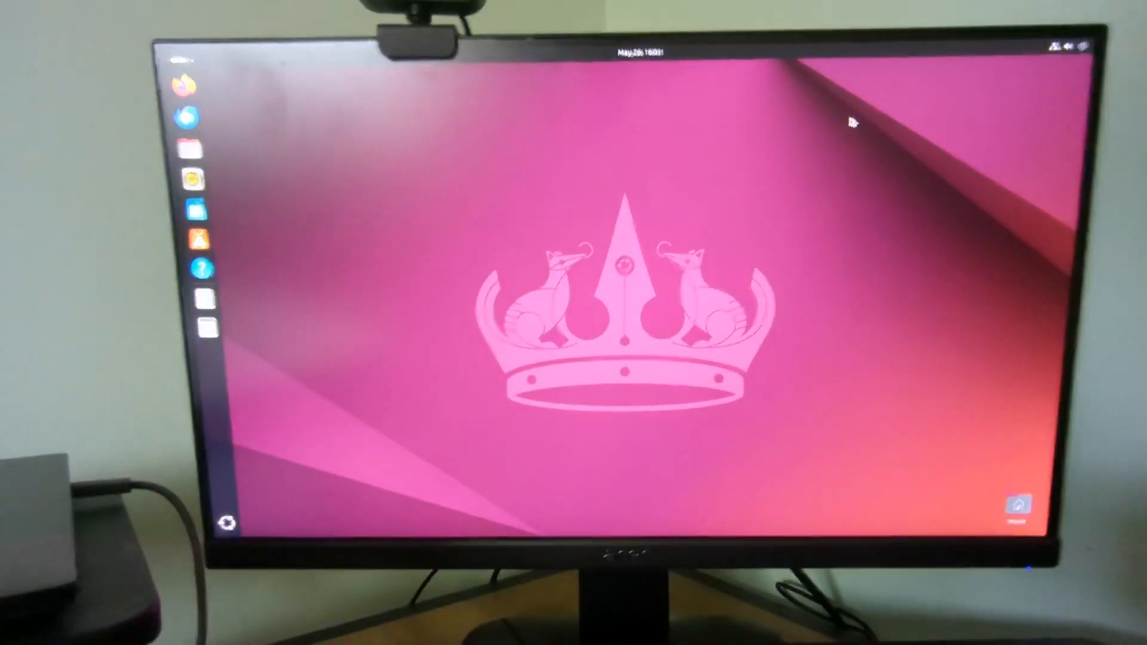